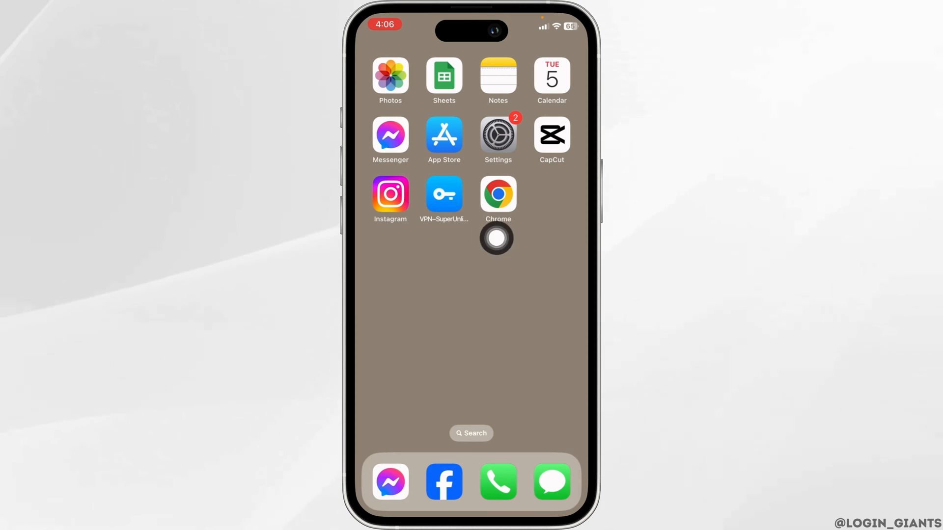
Step: Launch Chrome from the iPhone home screen and bring up its menu
left_click(498, 193)
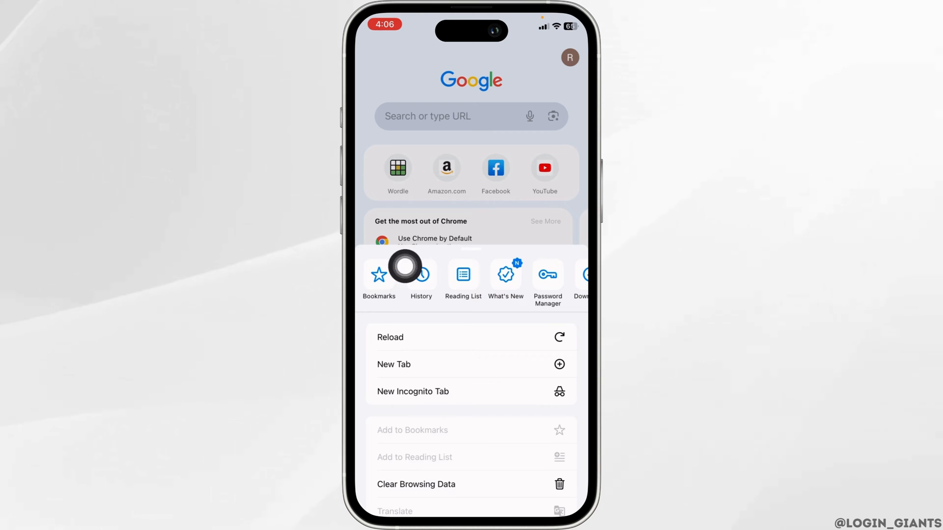
Step: Show the Bookmarks page listing the Mobile Bookmarks and Bookmarks Bar folders
left_click(379, 274)
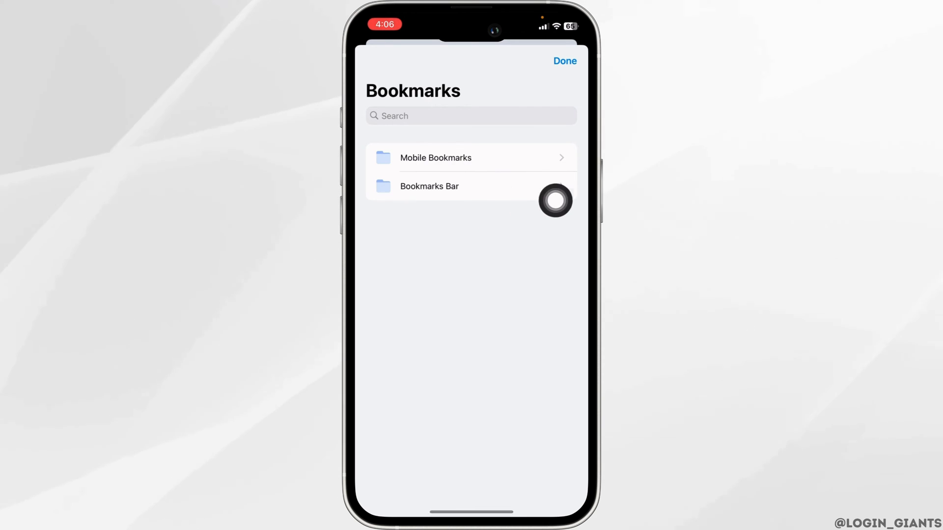
mouse_move(564, 150)
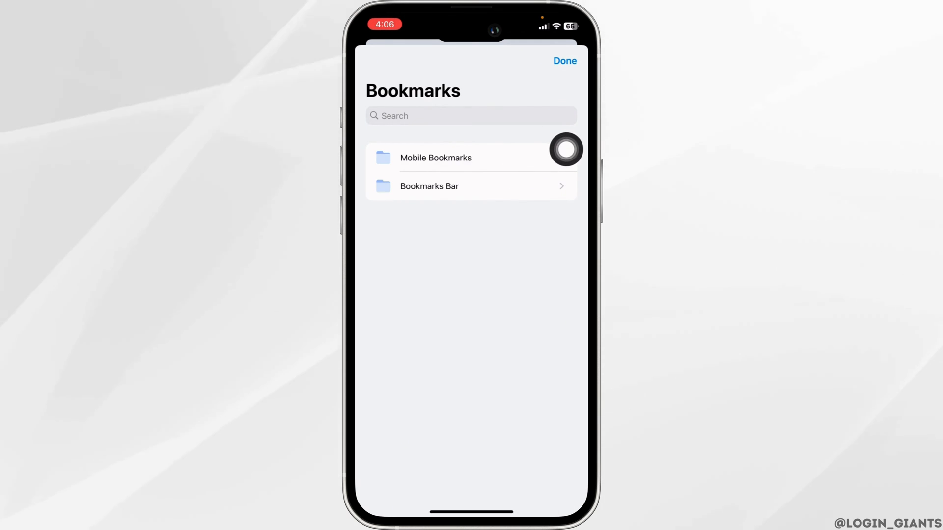
Step: Browse the Mobile Bookmarks folder, return, then view Bookmarks Bar with its YouTube bookmark
left_click(435, 157)
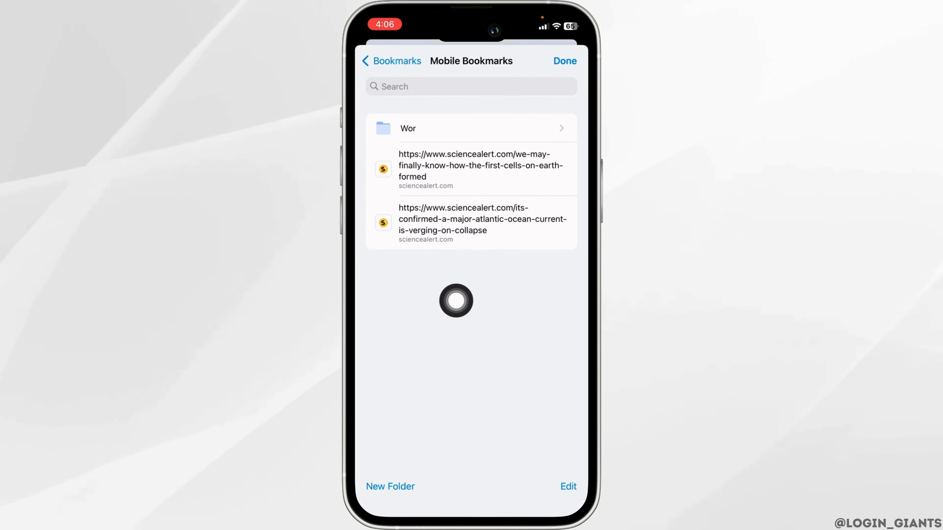
mouse_move(550, 464)
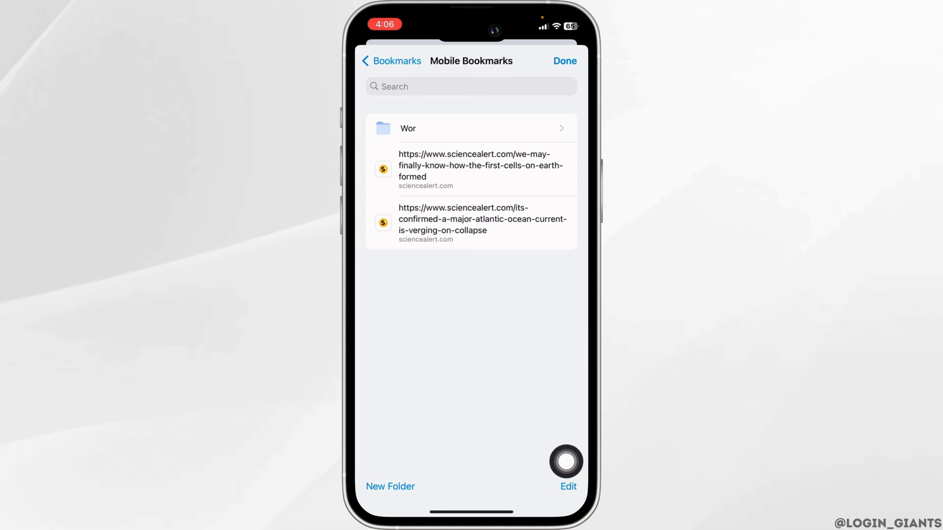
left_click(568, 486)
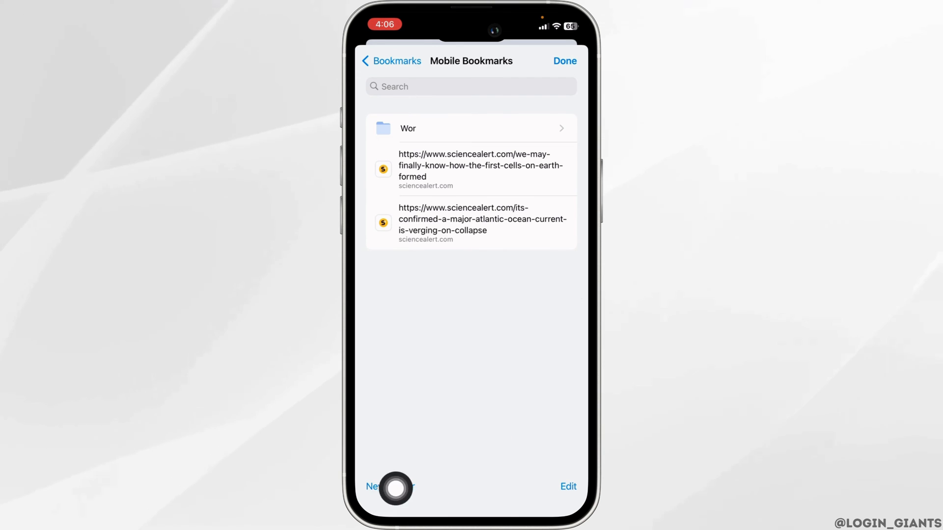
left_click(391, 61)
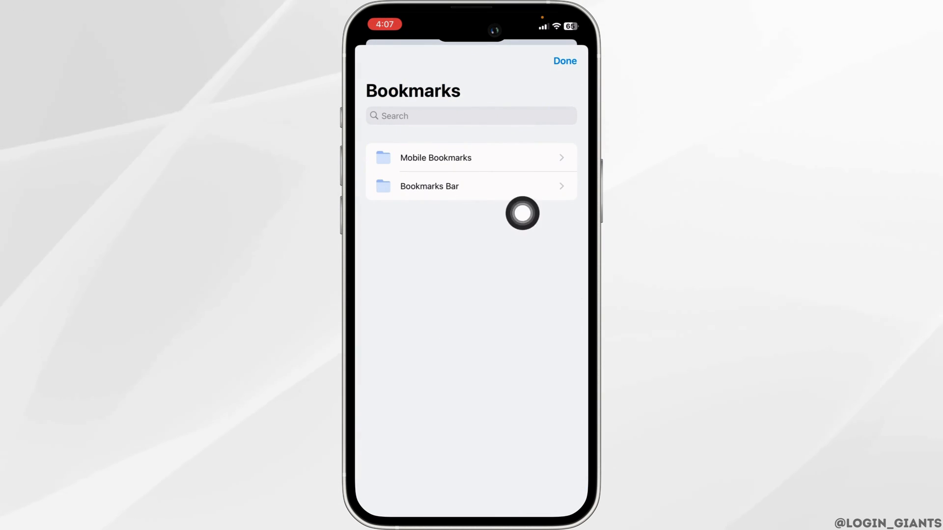
left_click(429, 185)
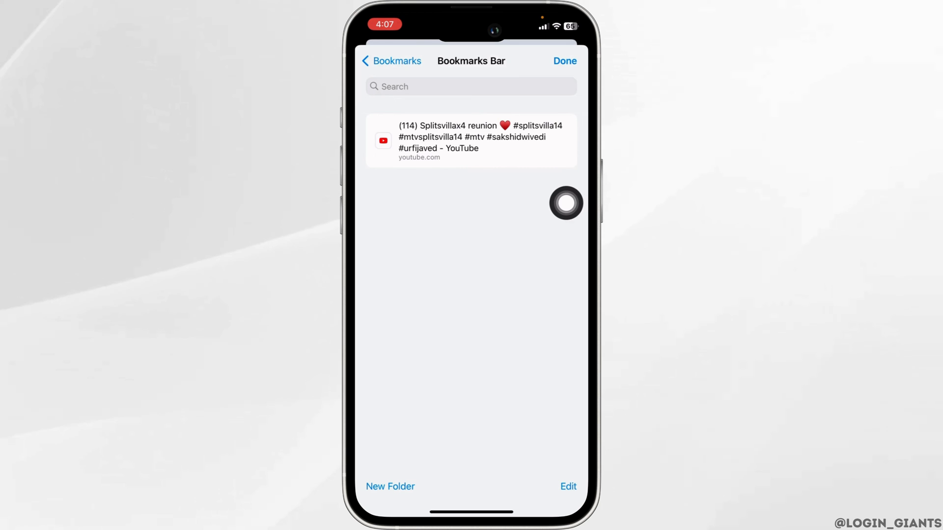